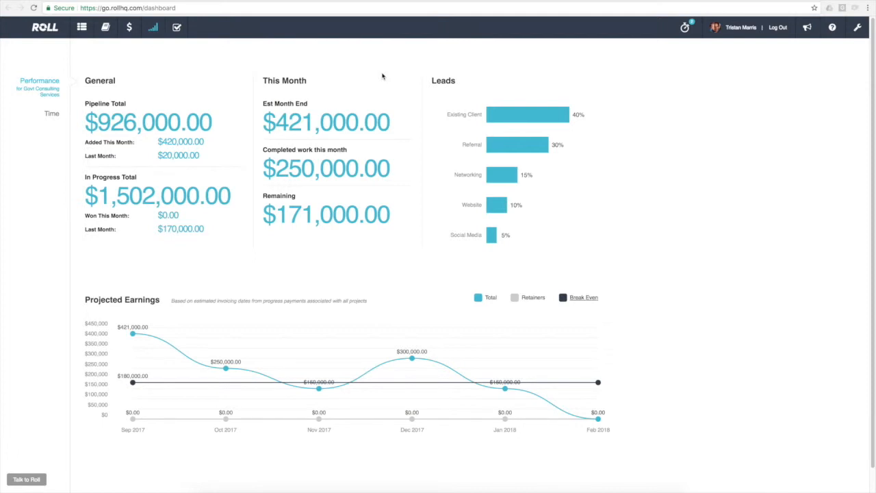
mouse_move(219, 126)
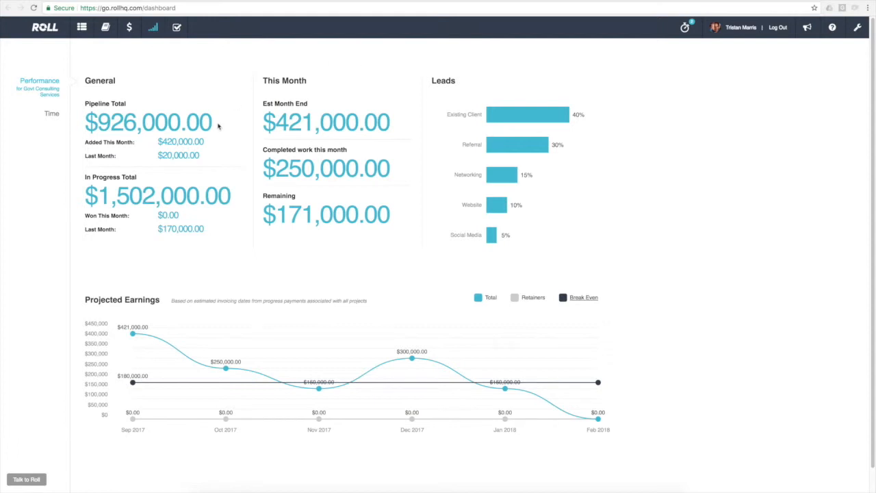
mouse_move(506, 276)
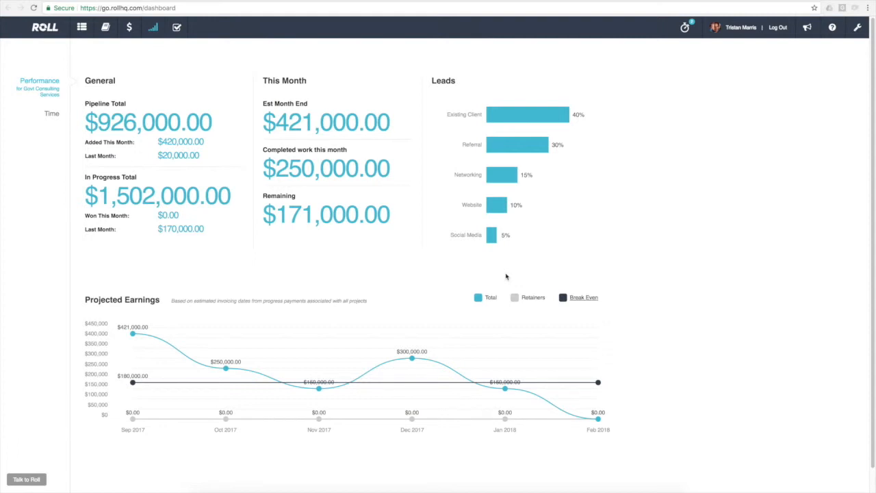
mouse_move(339, 283)
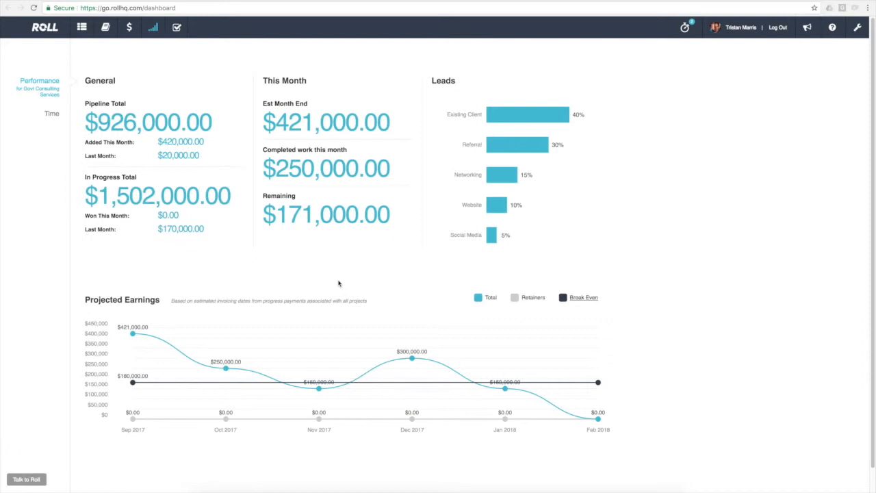
mouse_move(530, 319)
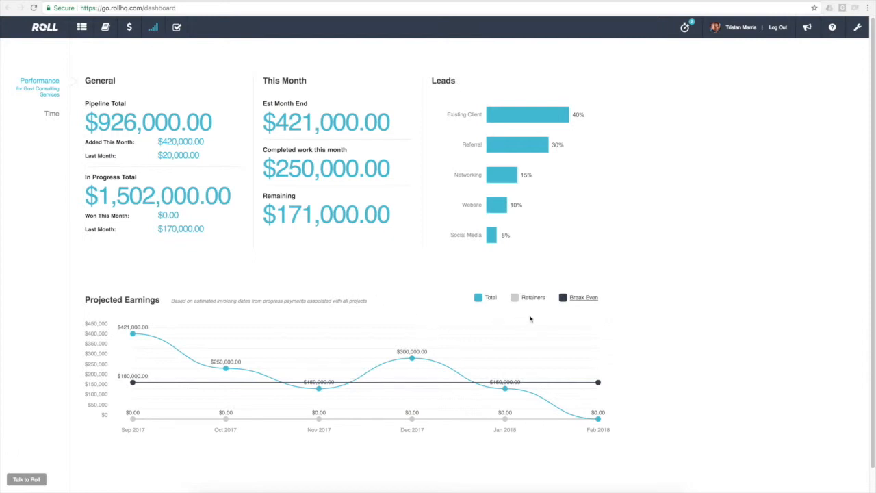
mouse_move(503, 111)
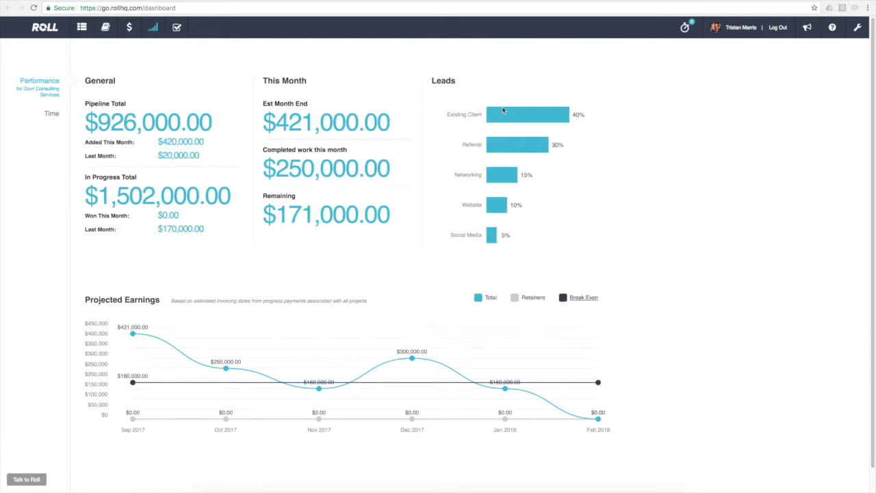
mouse_move(452, 128)
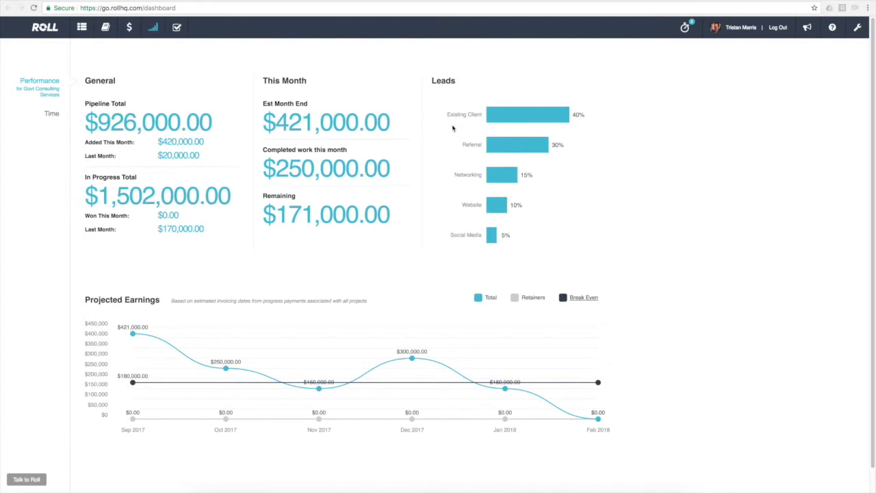
mouse_move(469, 127)
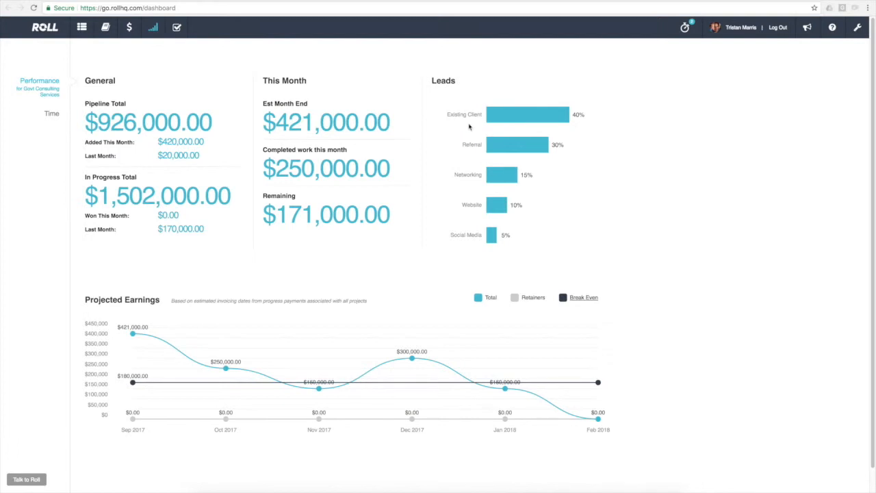
mouse_move(567, 130)
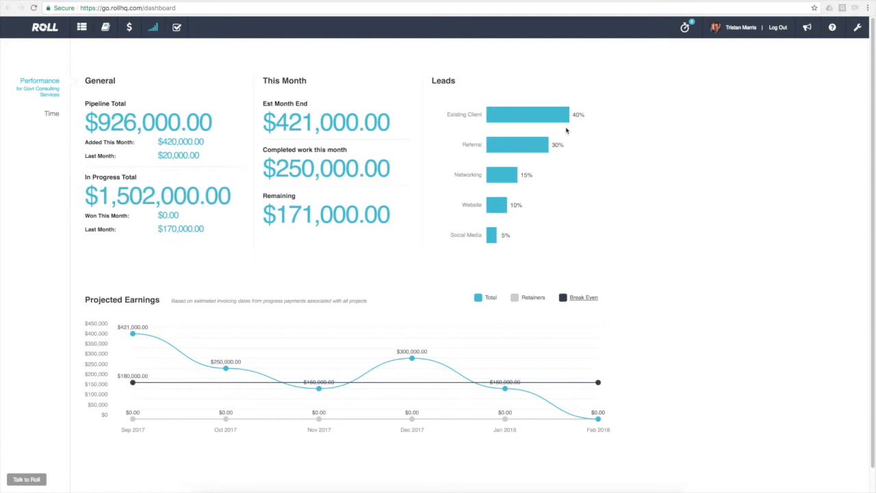
mouse_move(553, 152)
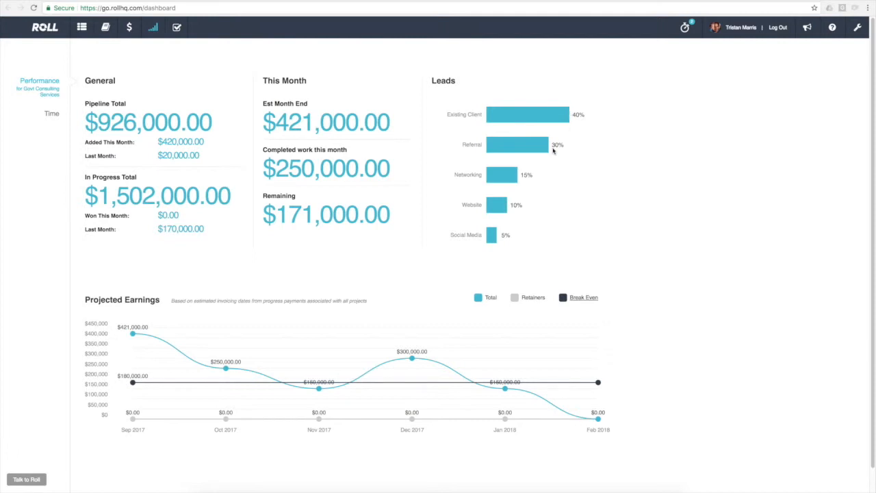
mouse_move(538, 188)
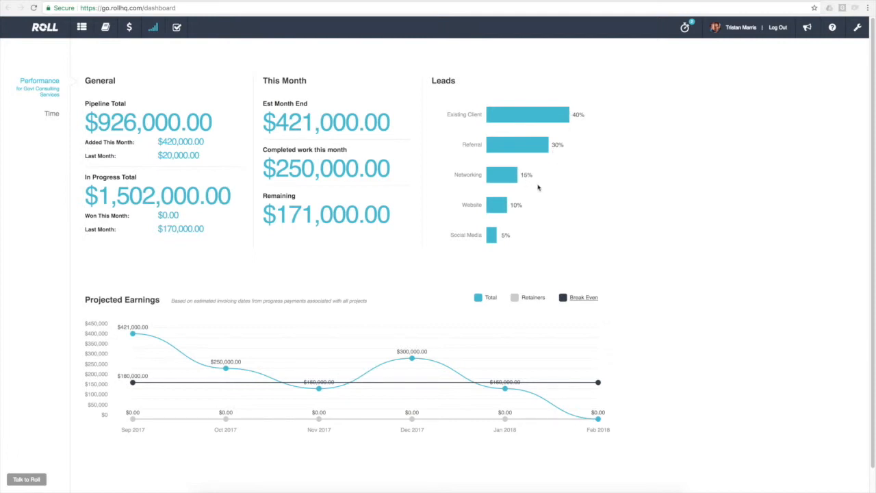
mouse_move(506, 217)
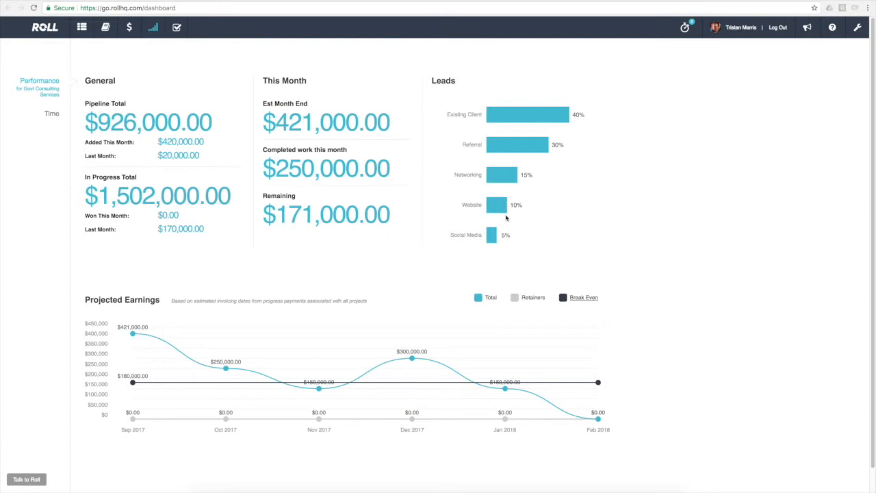
mouse_move(551, 157)
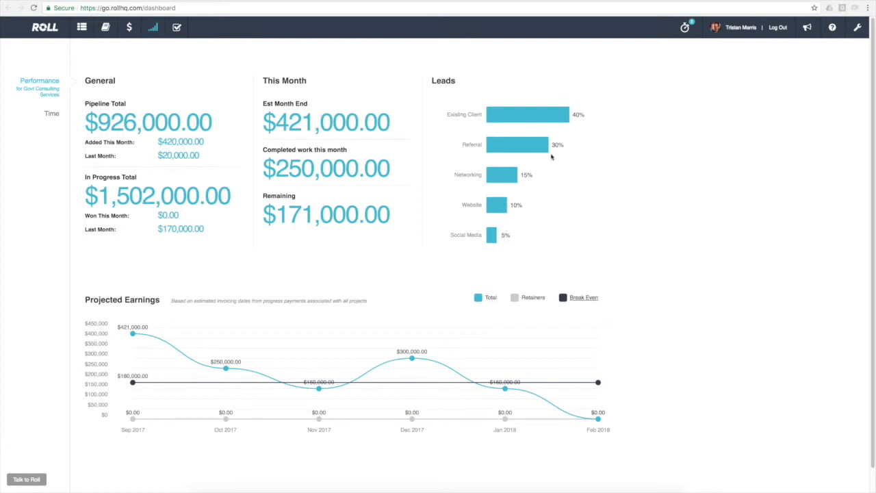
mouse_move(497, 112)
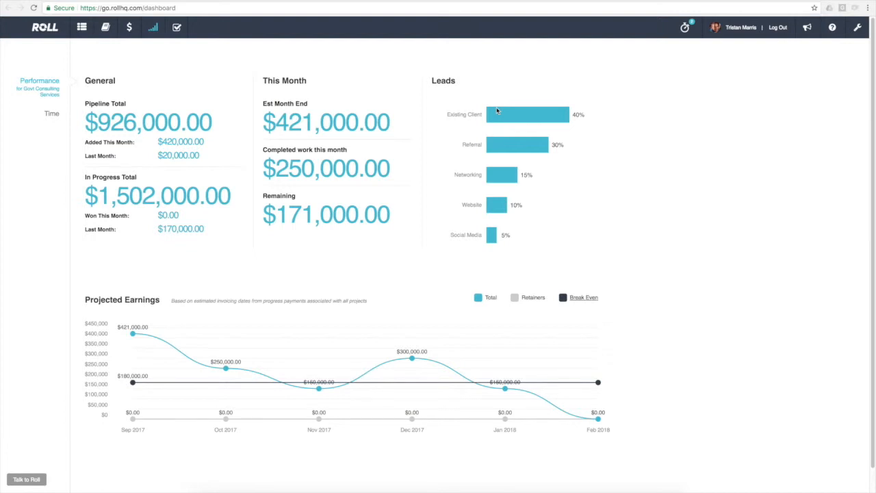
mouse_move(524, 99)
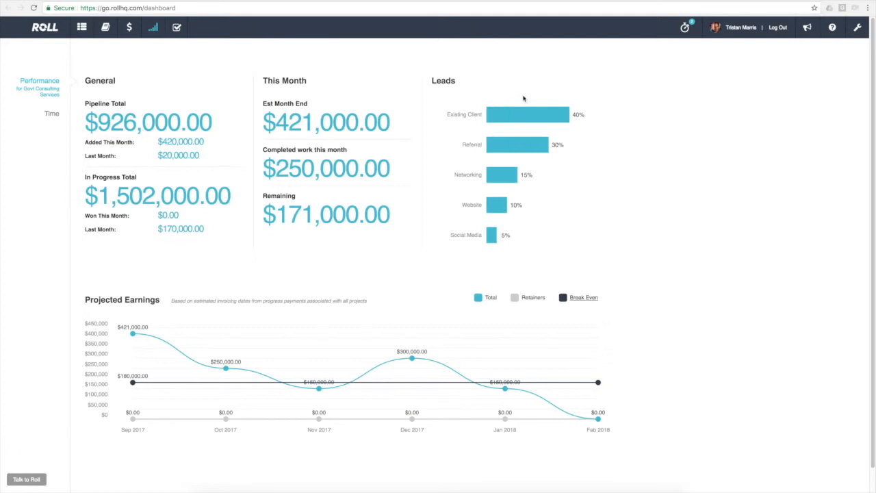
mouse_move(559, 115)
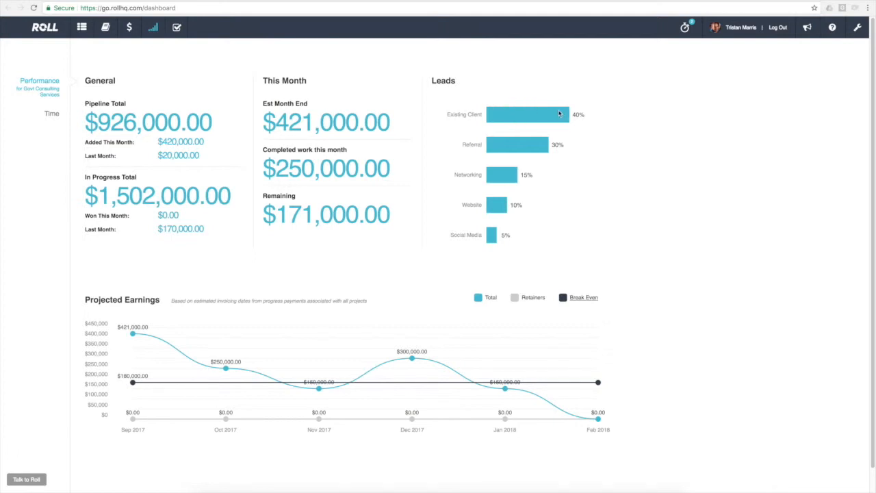
mouse_move(530, 142)
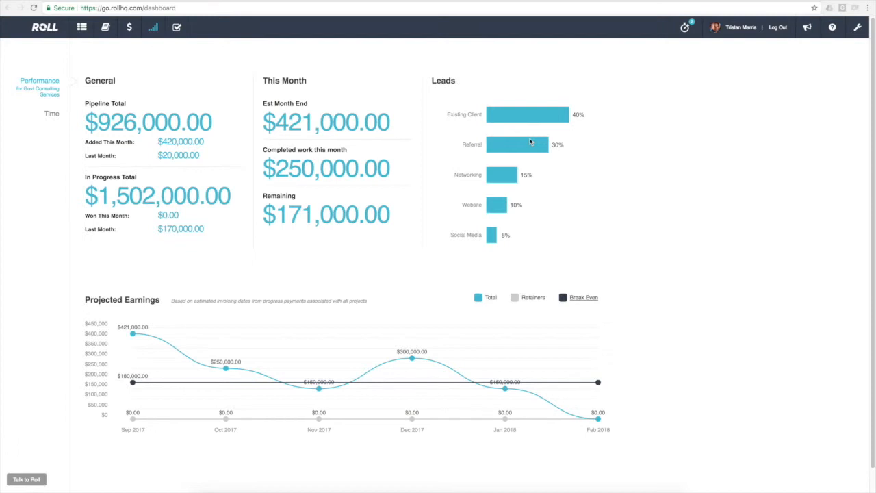
mouse_move(501, 233)
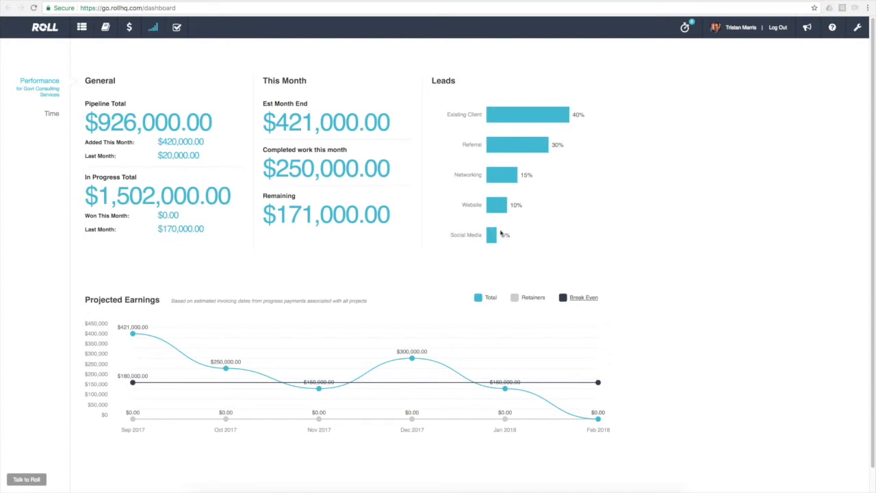
mouse_move(488, 196)
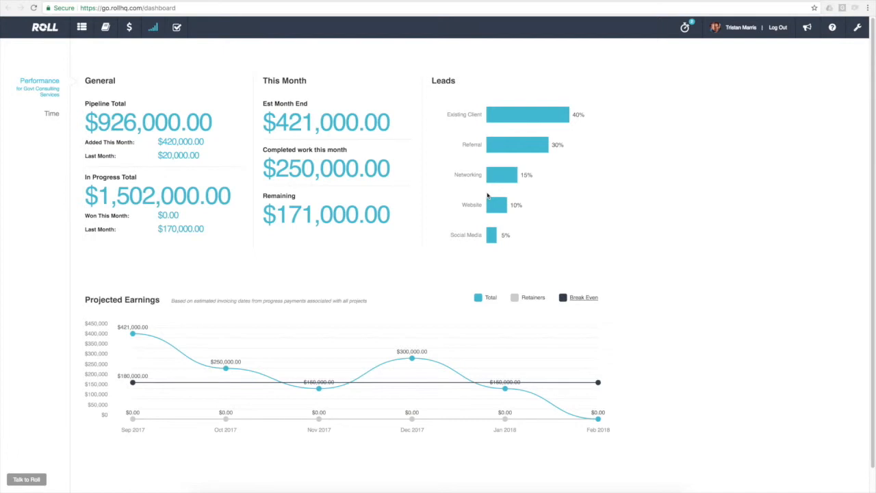
mouse_move(481, 123)
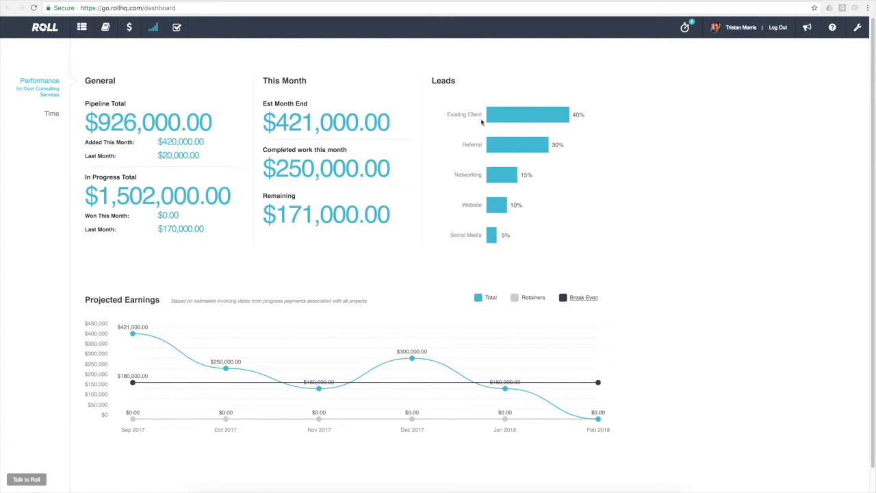
mouse_move(362, 168)
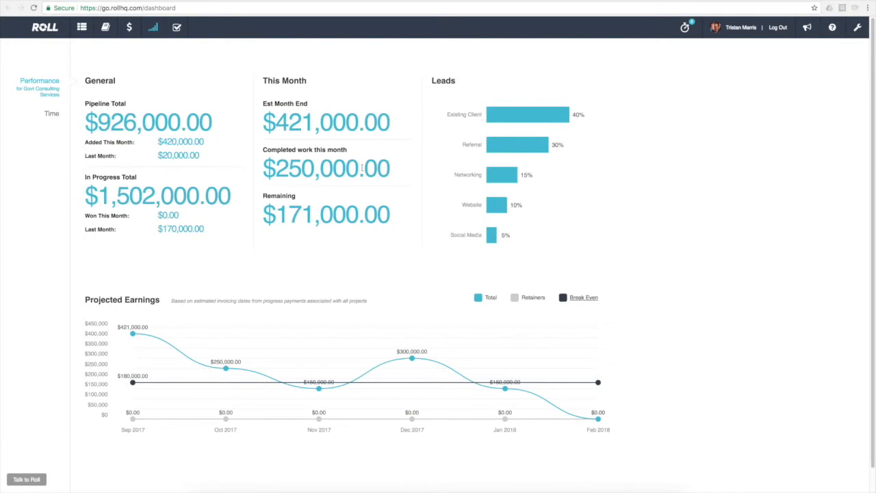
mouse_move(319, 139)
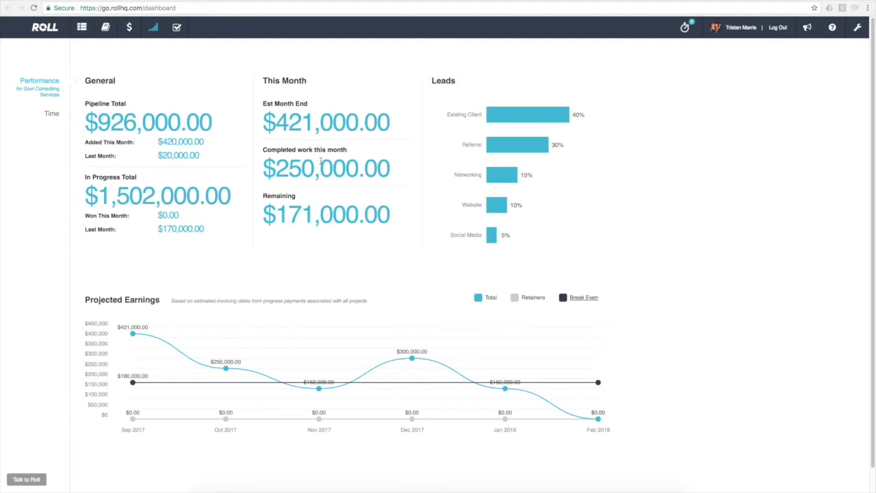
mouse_move(305, 124)
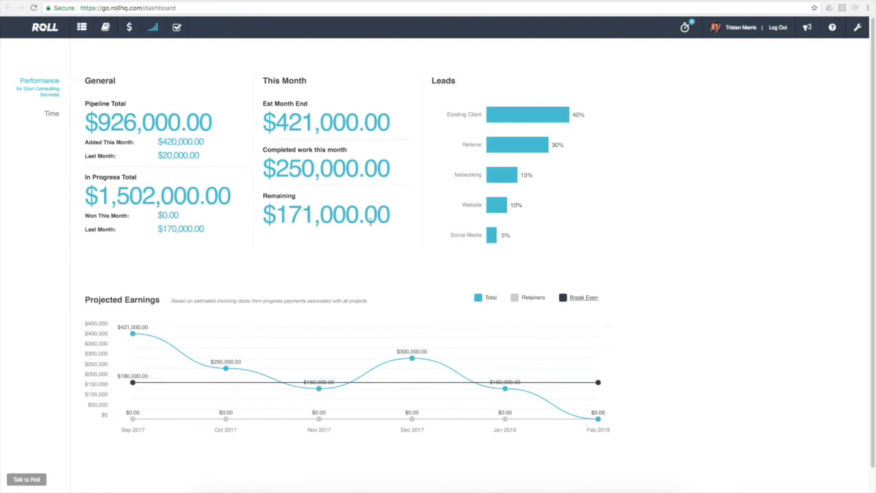
mouse_move(217, 142)
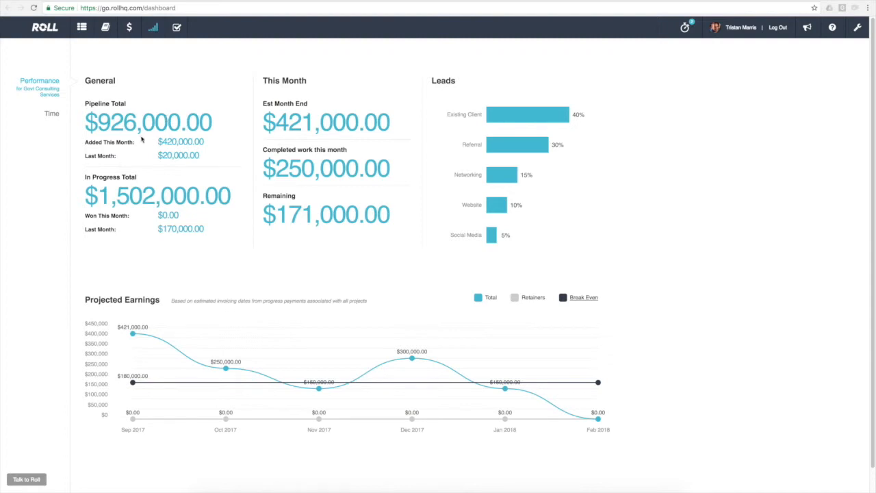
mouse_move(164, 150)
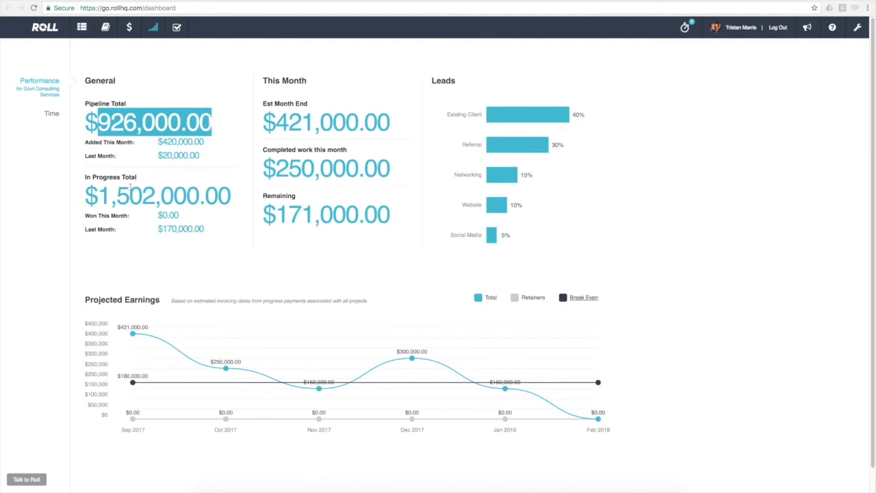
double_click(158, 195)
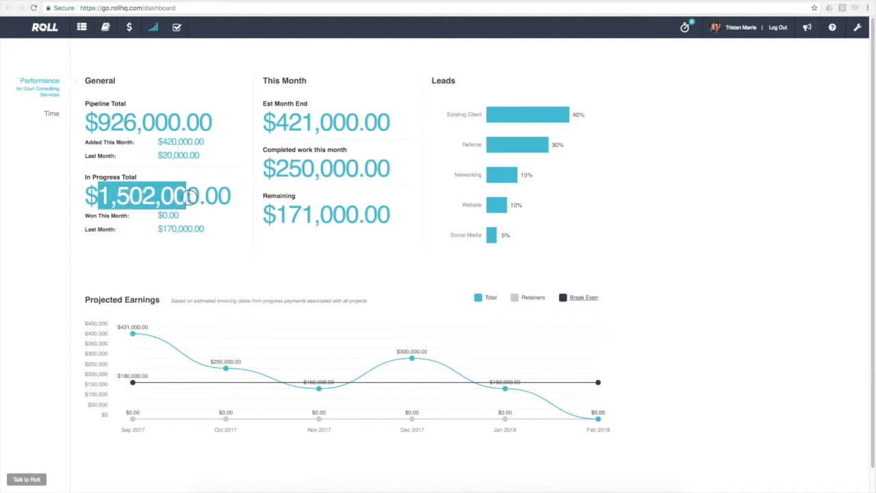
double_click(157, 196)
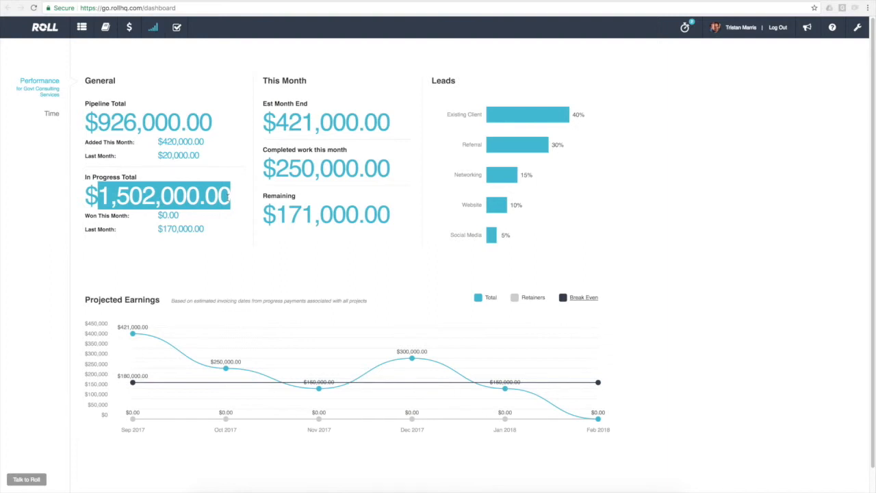
mouse_move(220, 176)
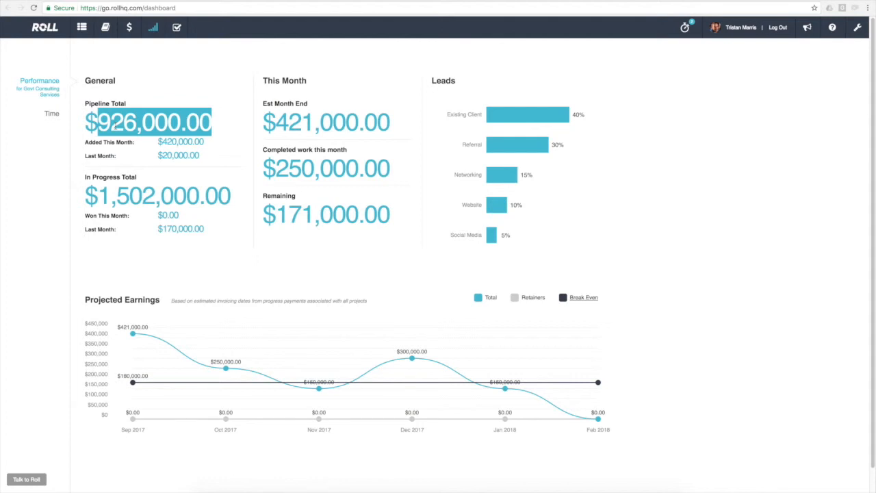
mouse_move(186, 185)
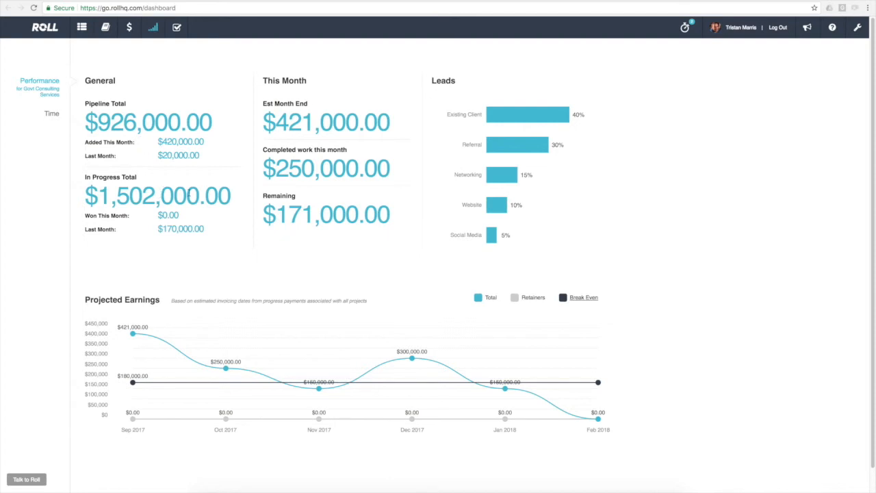
mouse_move(363, 204)
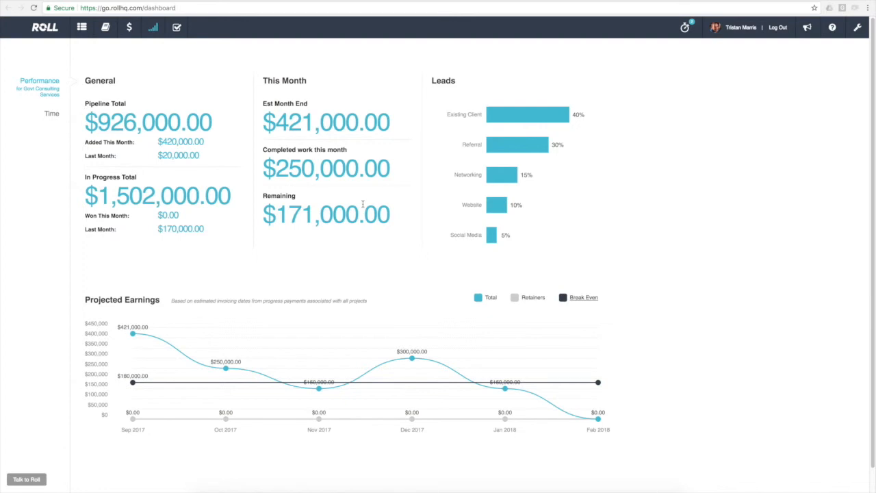
mouse_move(164, 331)
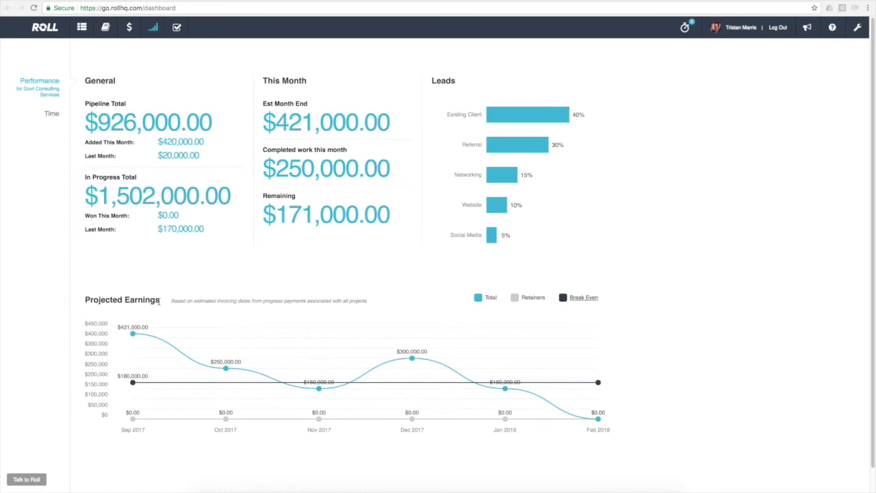
mouse_move(163, 311)
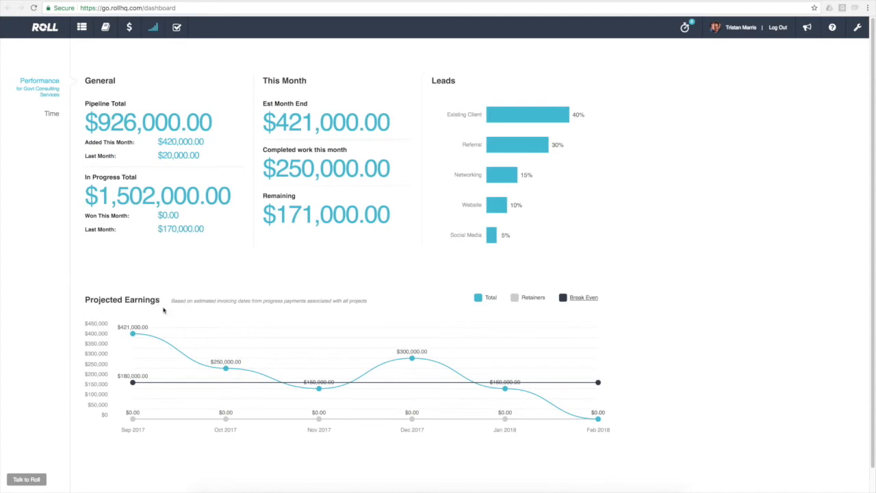
mouse_move(146, 351)
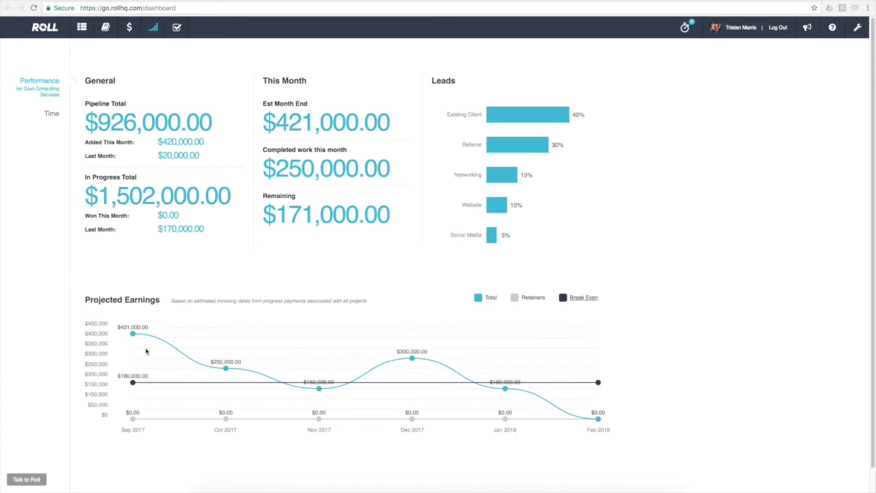
mouse_move(146, 355)
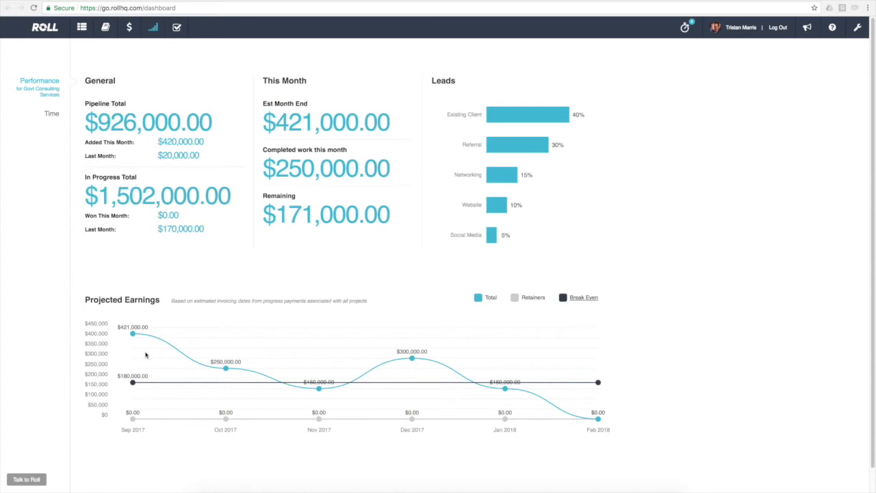
mouse_move(132, 382)
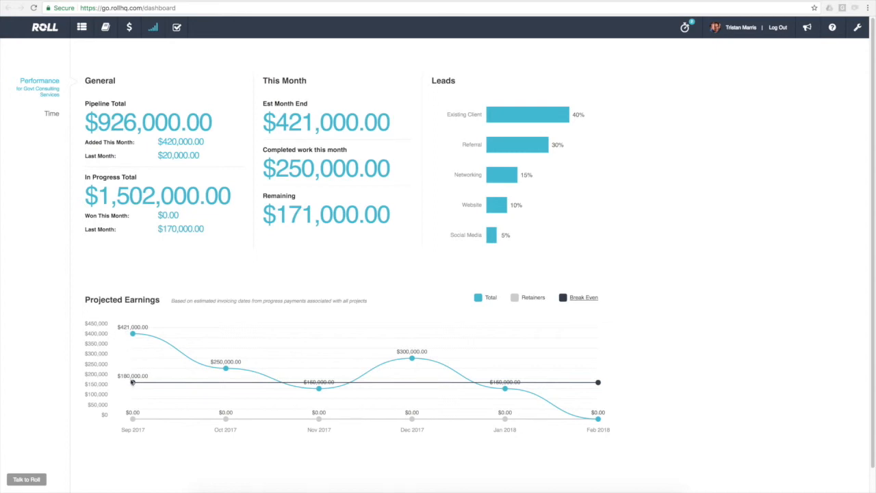
mouse_move(272, 376)
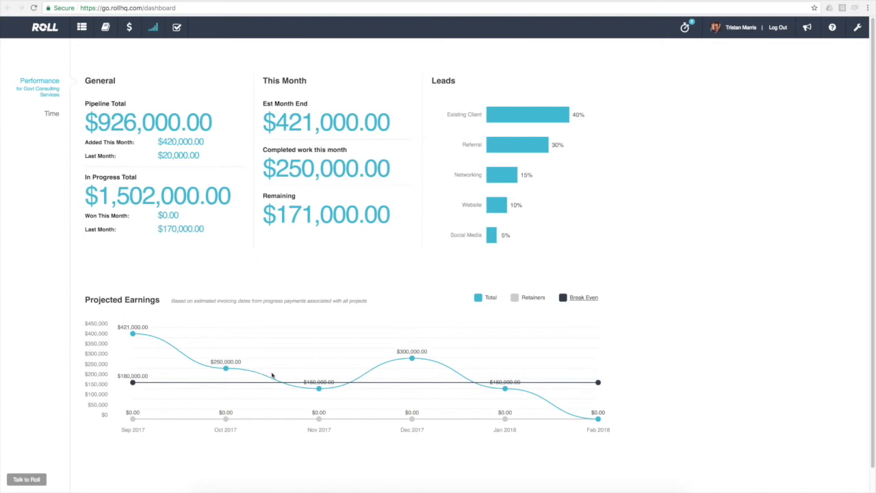
mouse_move(200, 391)
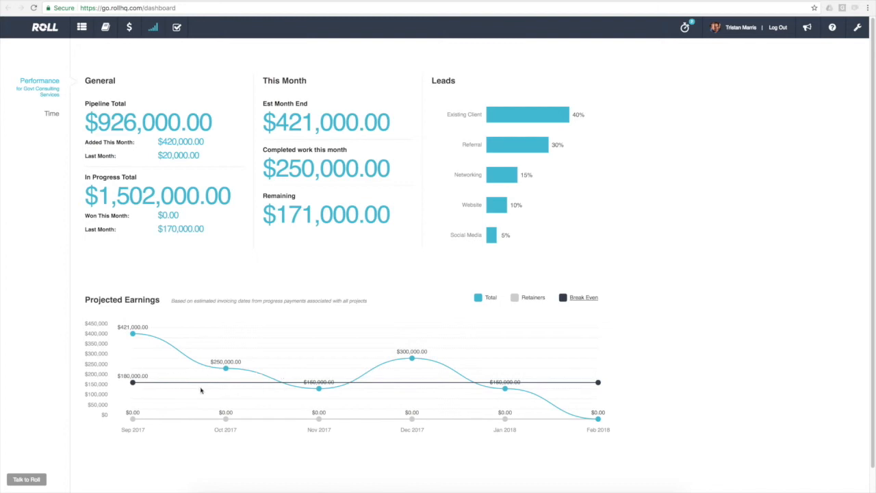
mouse_move(278, 385)
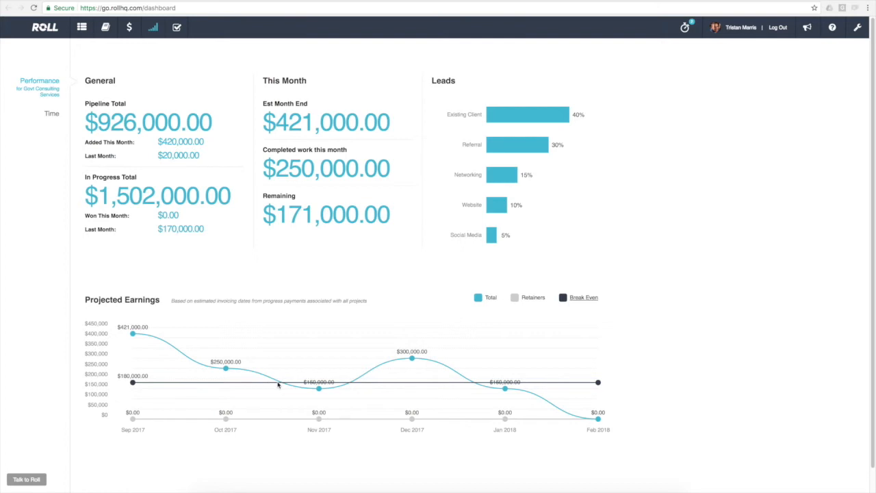
mouse_move(484, 390)
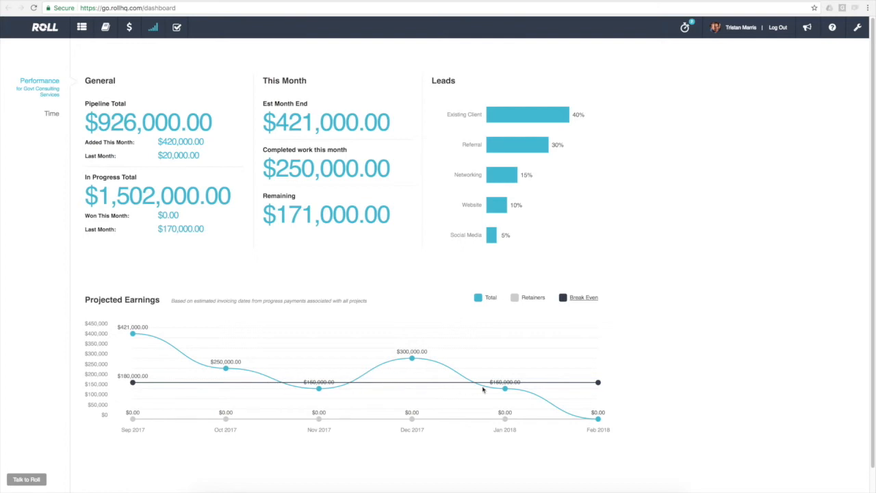
mouse_move(140, 385)
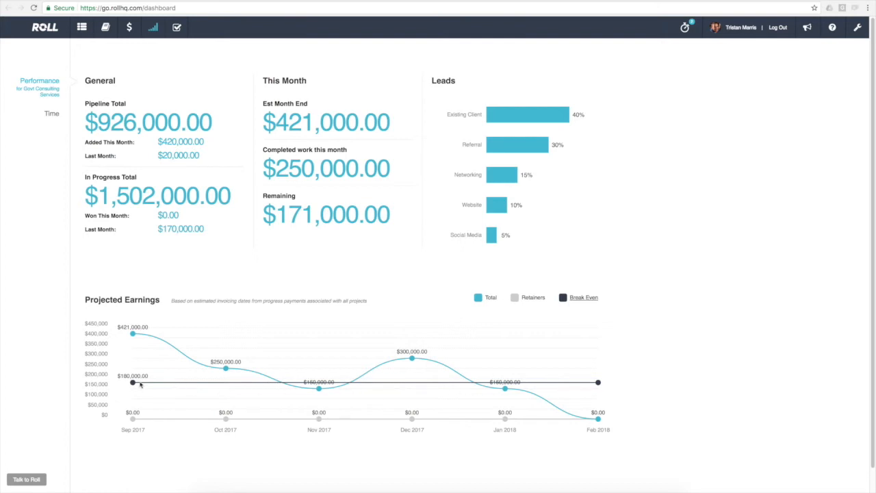
mouse_move(146, 338)
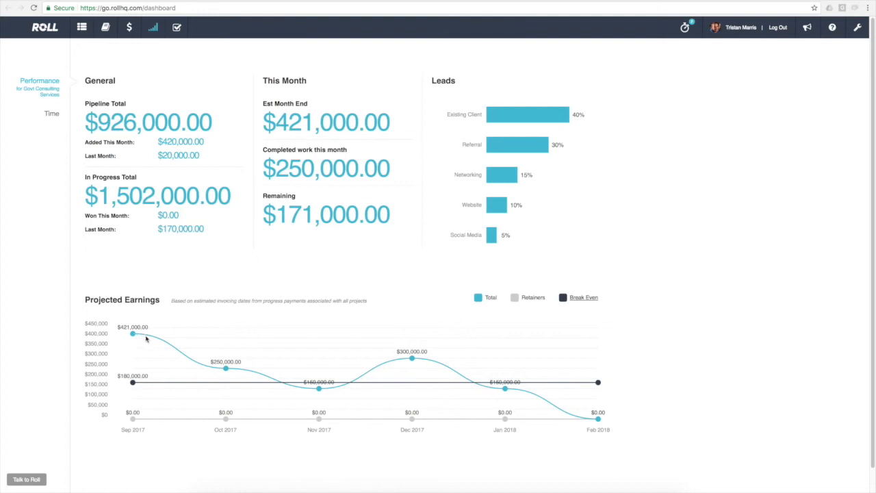
mouse_move(274, 379)
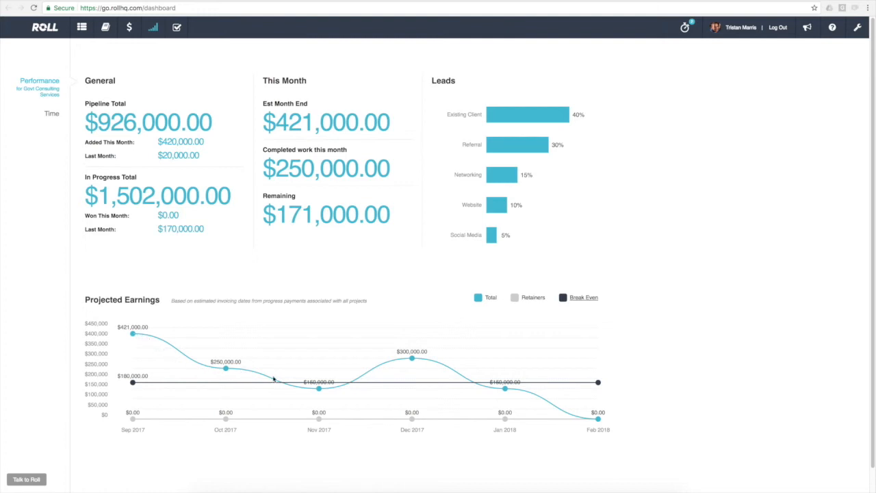
mouse_move(203, 356)
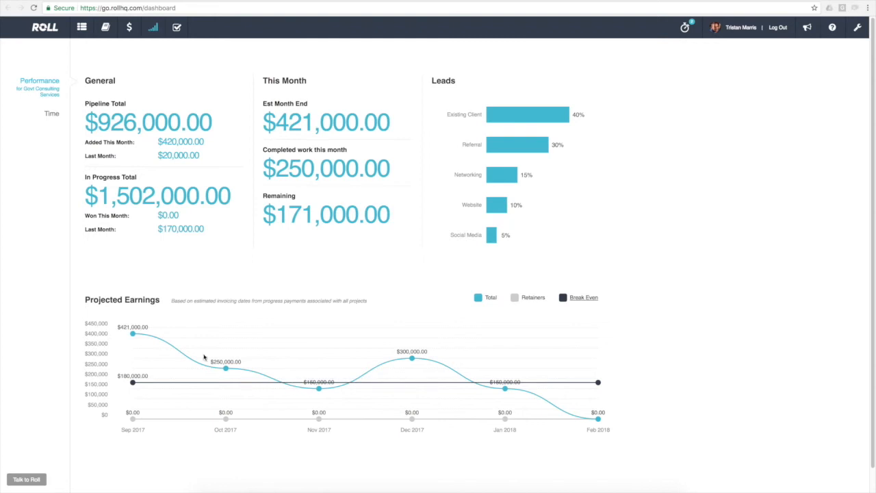
mouse_move(133, 327)
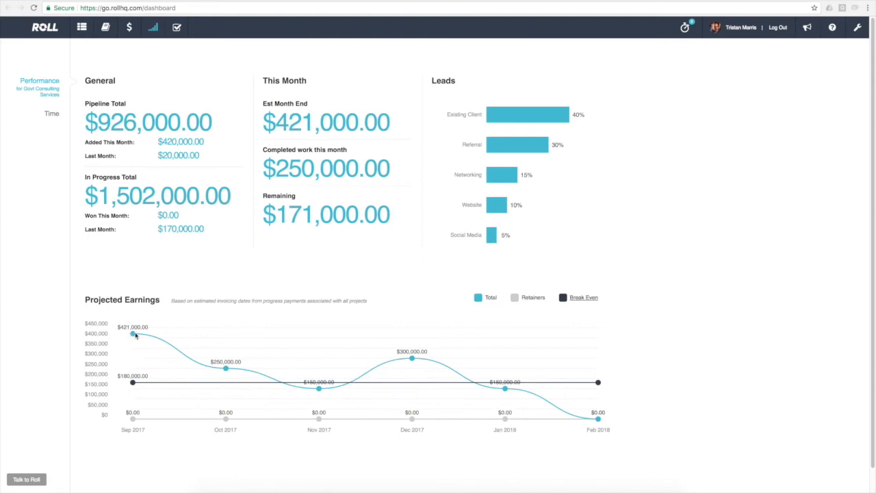
mouse_move(199, 375)
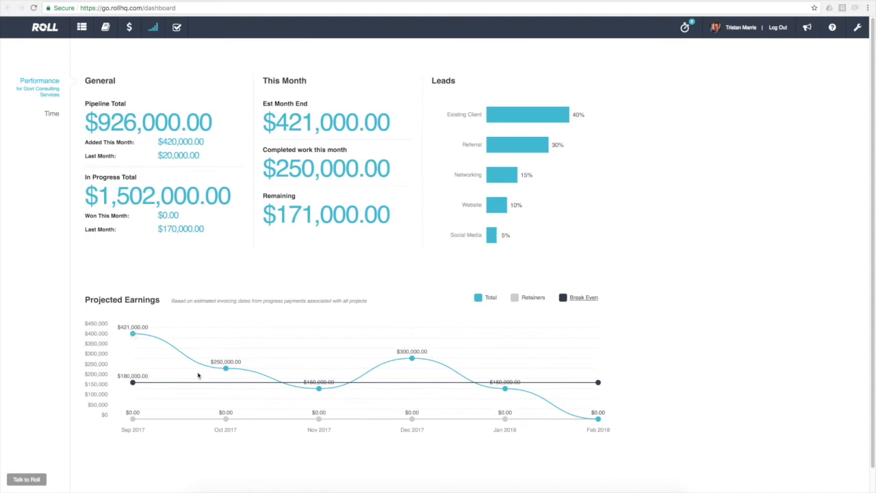
mouse_move(226, 371)
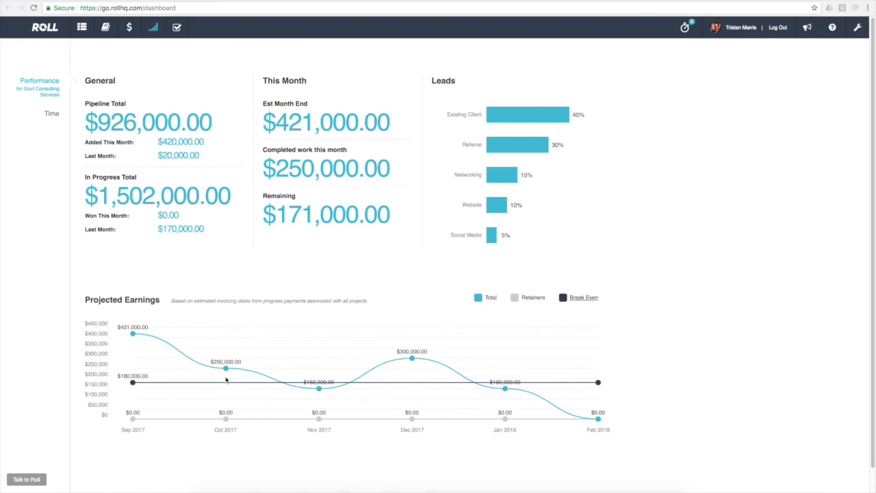
mouse_move(316, 389)
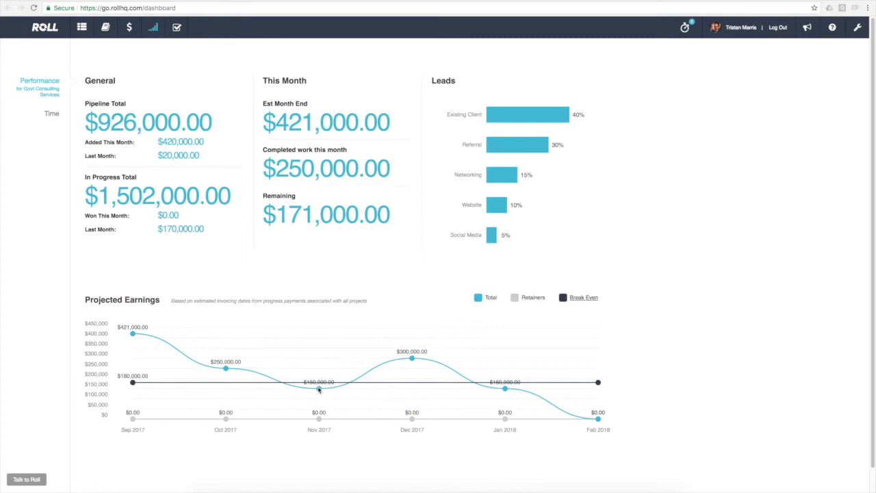
mouse_move(327, 391)
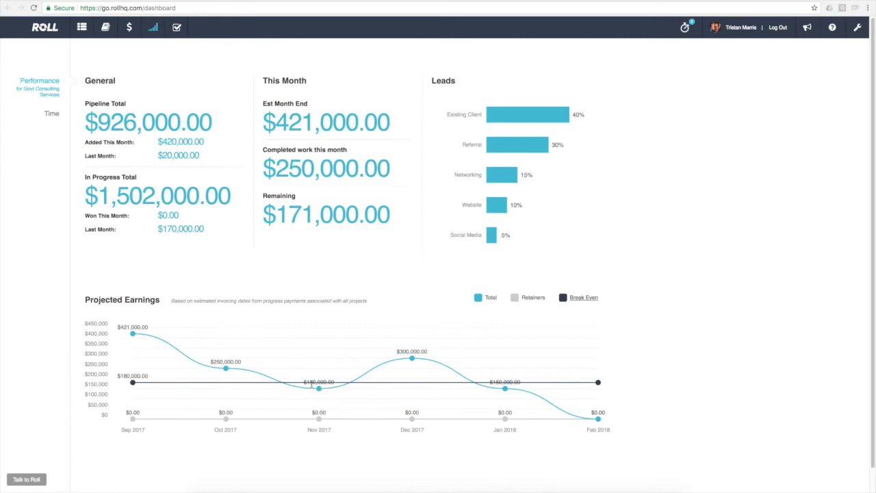
mouse_move(411, 369)
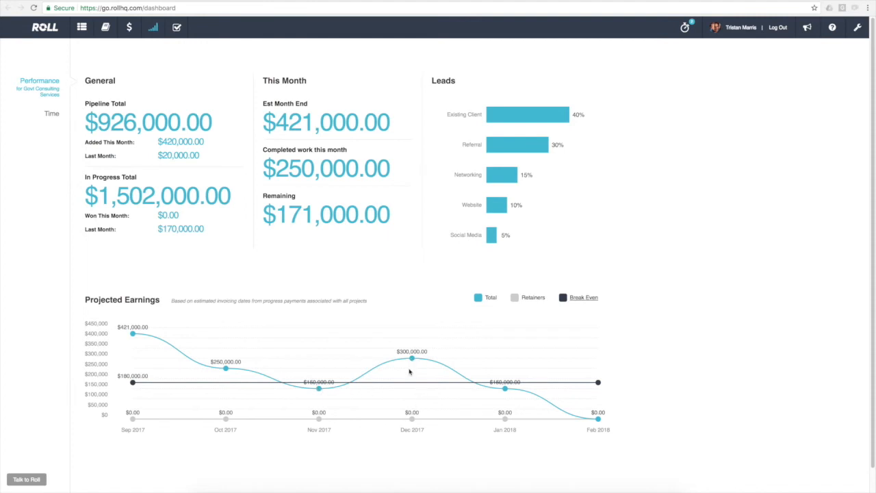
mouse_move(415, 369)
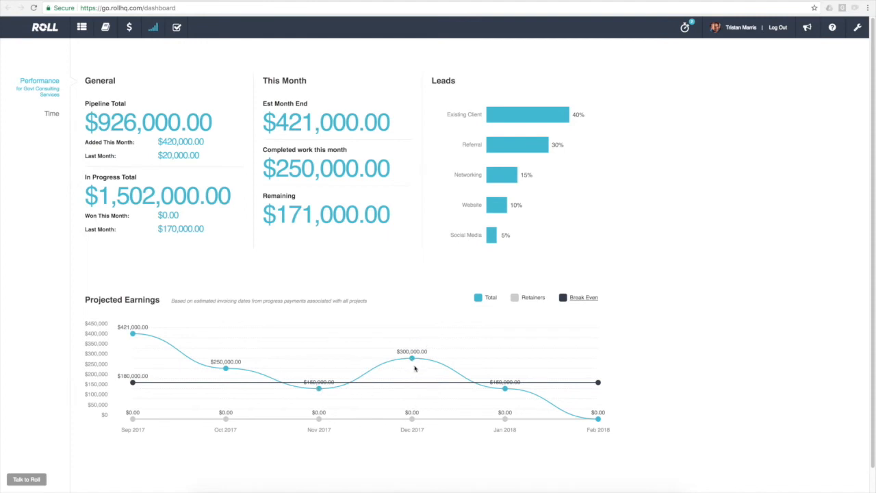
mouse_move(414, 363)
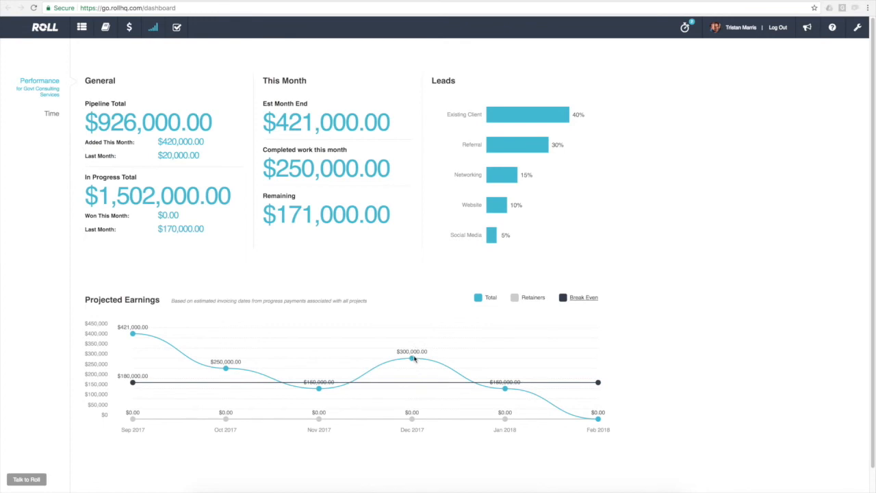
mouse_move(435, 368)
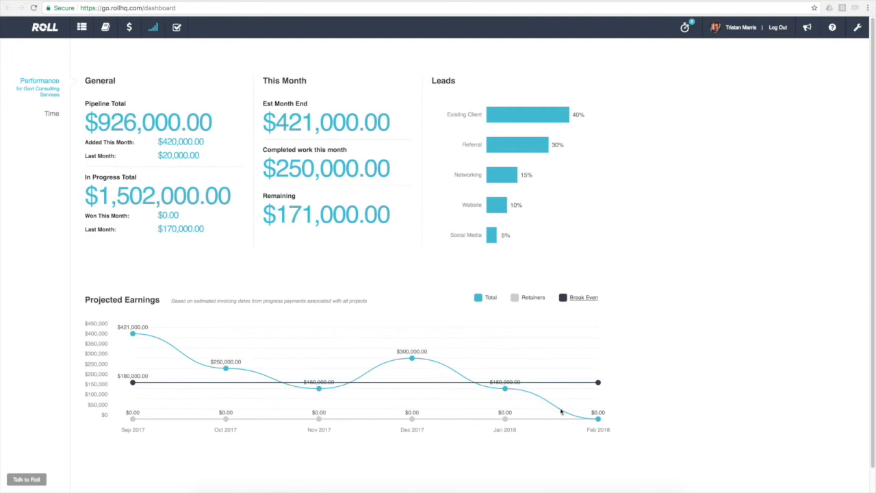
mouse_move(522, 397)
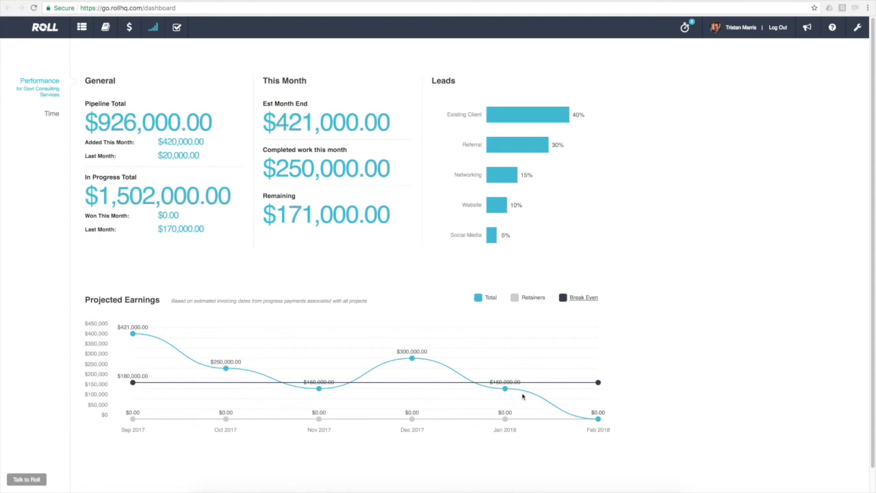
mouse_move(546, 401)
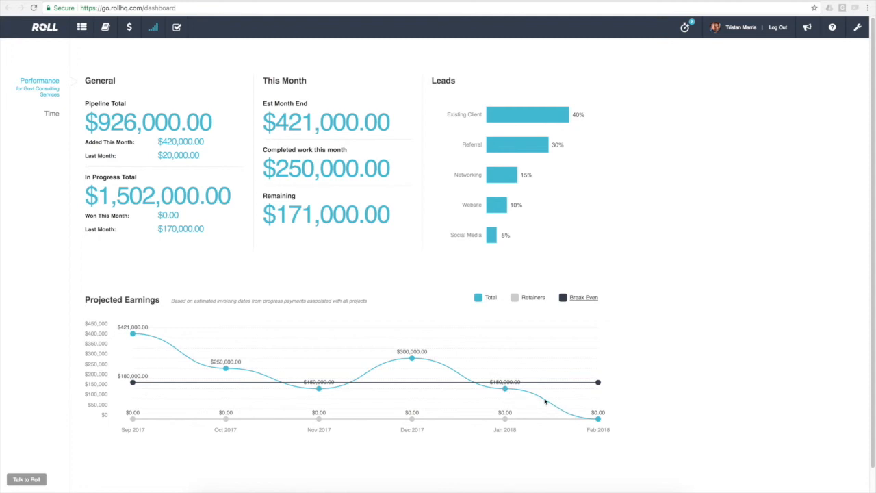
mouse_move(478, 369)
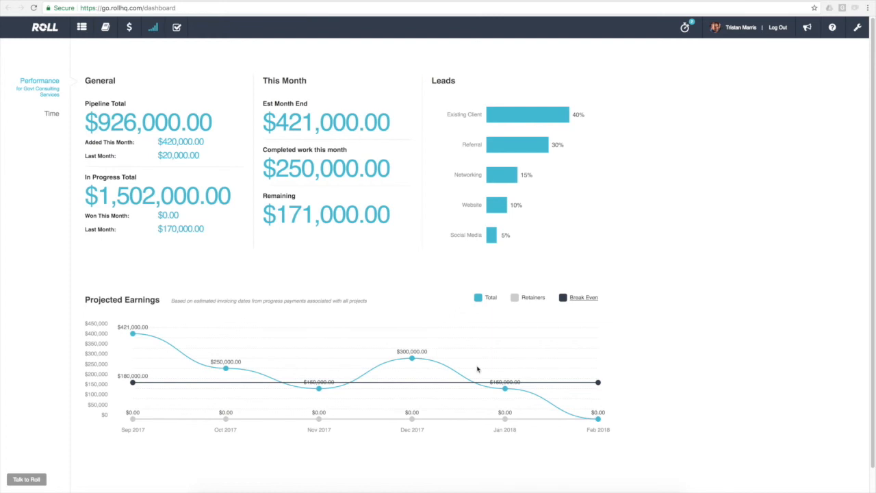
mouse_move(325, 359)
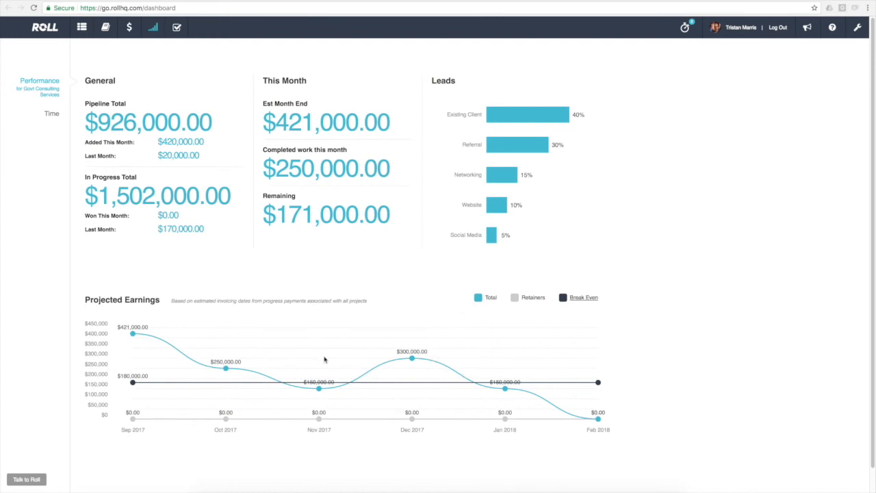
mouse_move(226, 367)
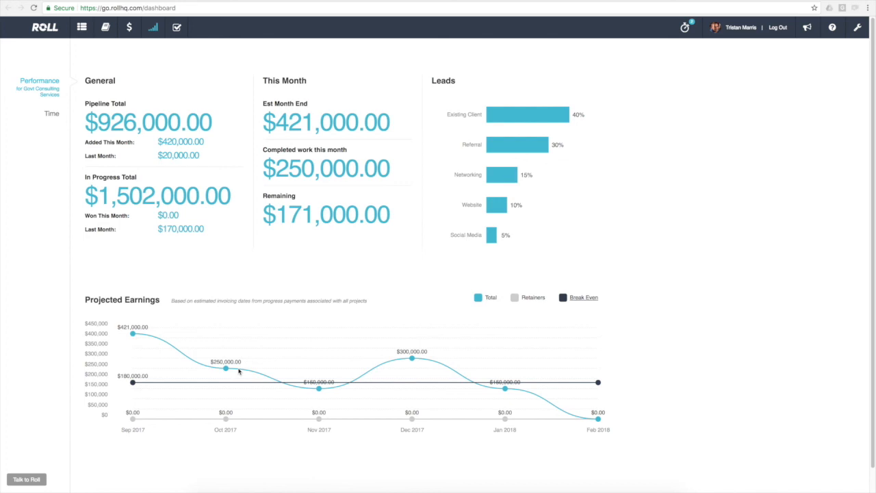
mouse_move(249, 361)
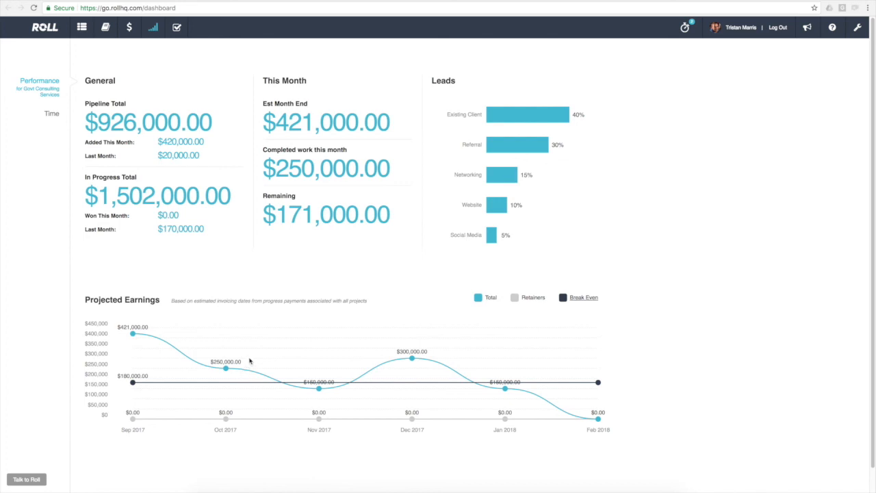